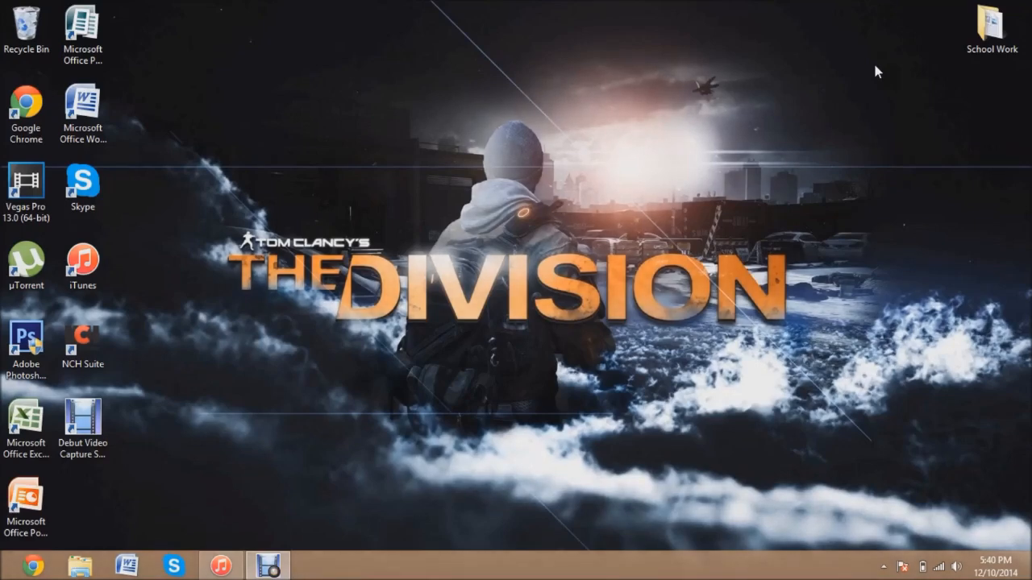
{"action": "mouse_move", "coordinate": [847, 142]}
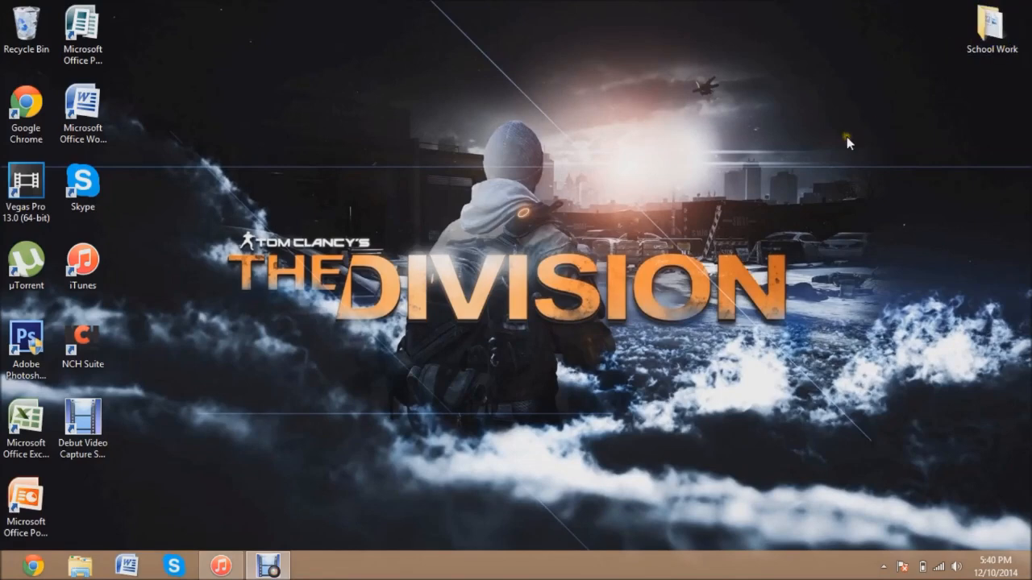
Step: Bring up File Explorer on the Libraries view from the taskbar
{"action": "left_click", "coordinate": [79, 564]}
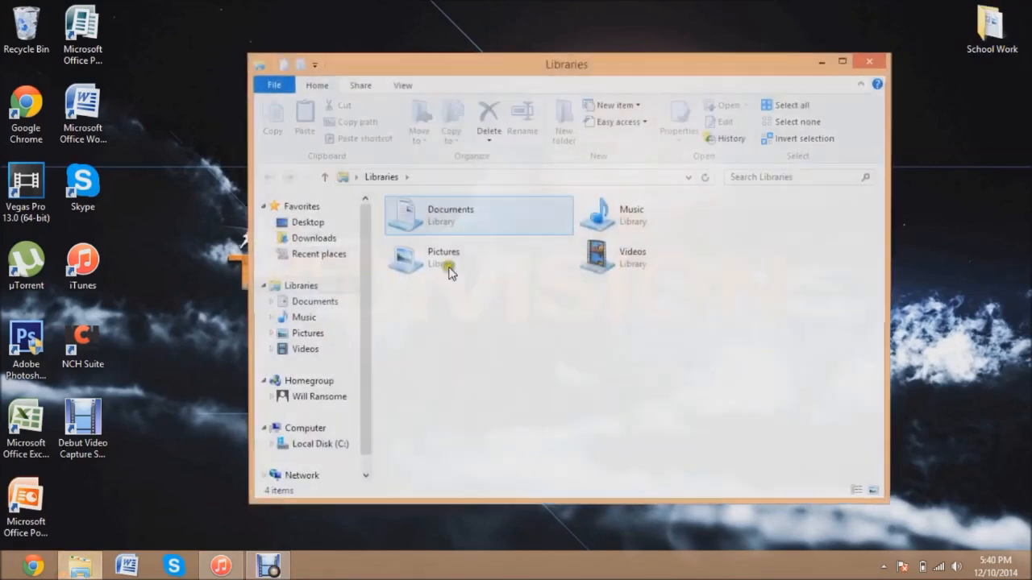
Step: Switch to the iTunes window with the Freaks track in My Music
{"action": "left_click", "coordinate": [313, 238]}
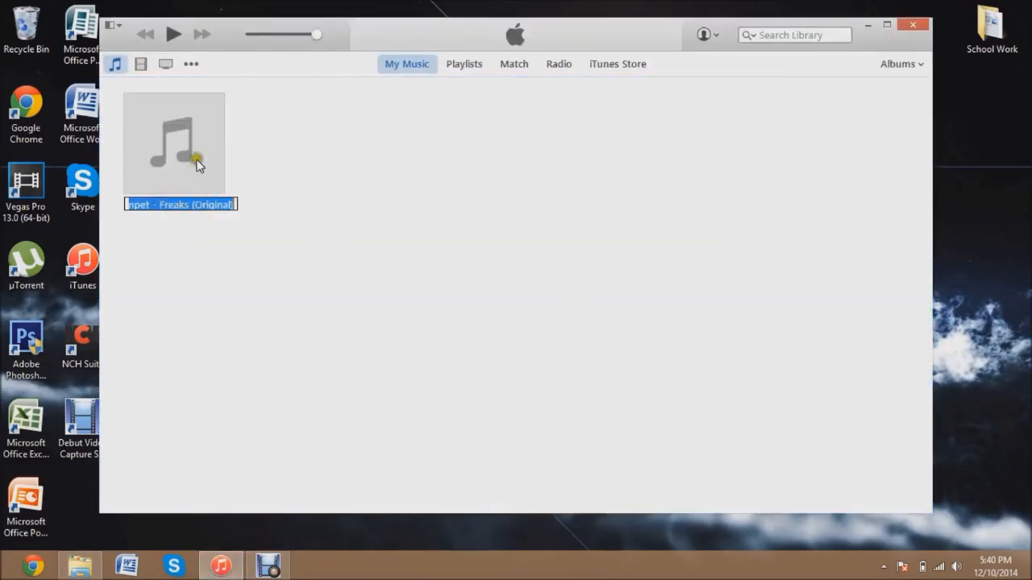
Step: Set the Freaks track's stop time to 0:40 in its Get Info playback options
{"action": "right_click", "coordinate": [174, 142]}
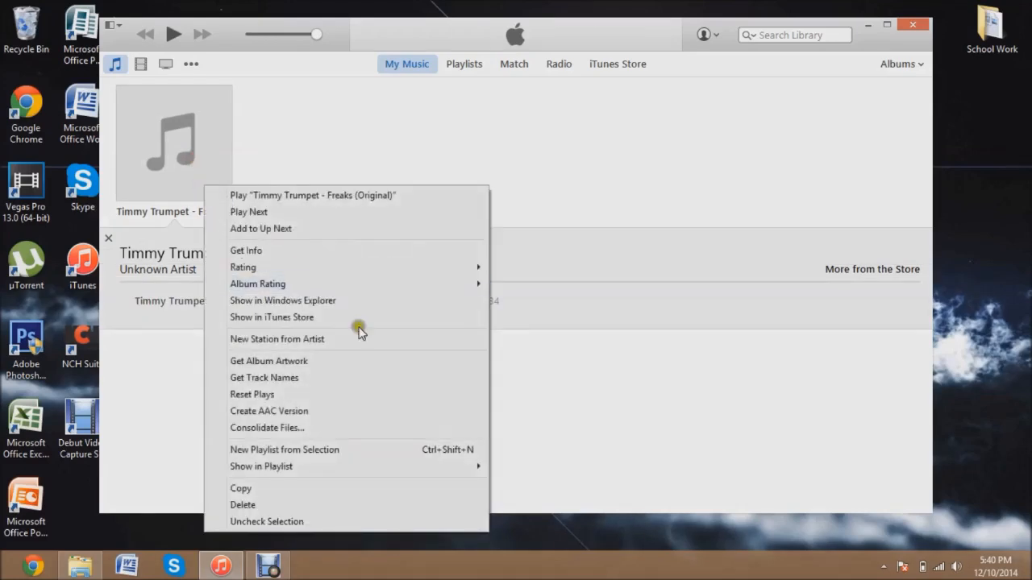
{"action": "left_click", "coordinate": [245, 250]}
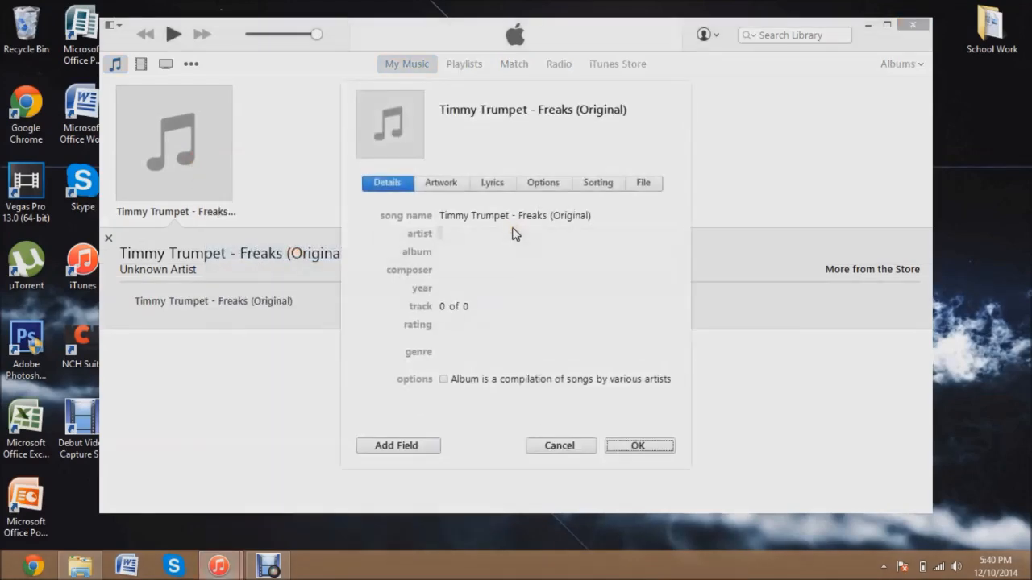
{"action": "left_click", "coordinate": [542, 182]}
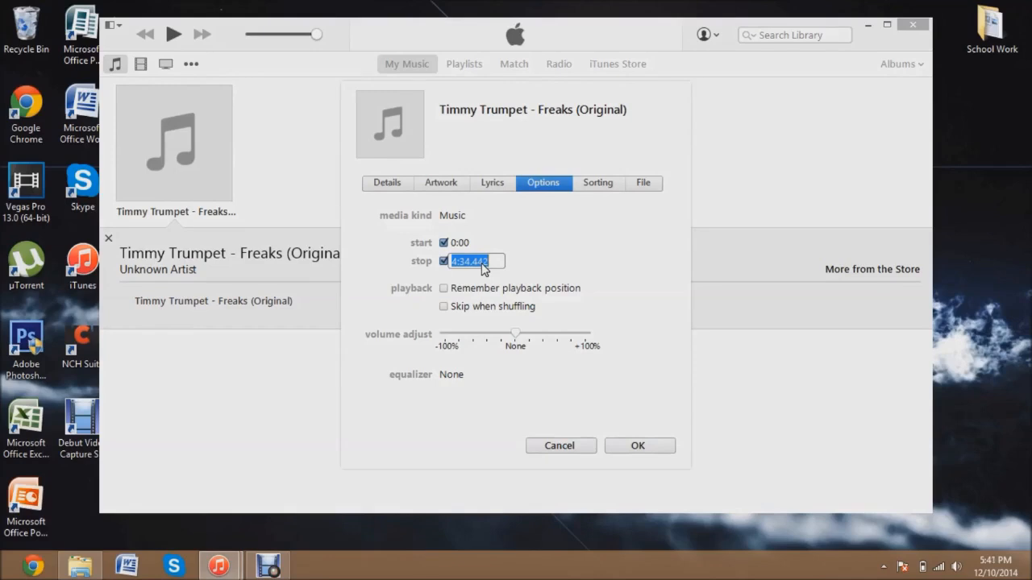
{"action": "type", "text": "0:40"}
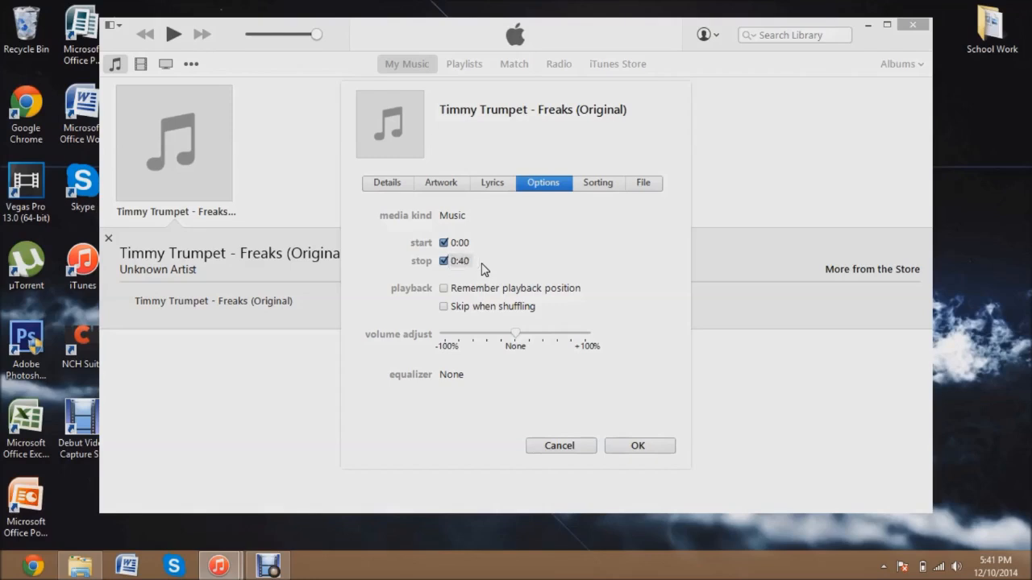
{"action": "left_click", "coordinate": [639, 445]}
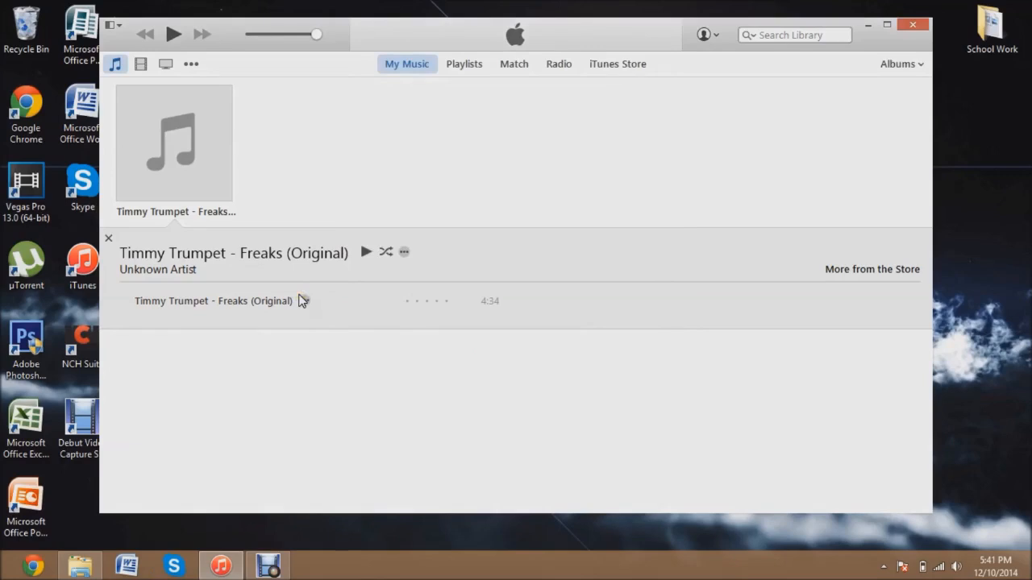
Step: Create an AAC version of the trimmed track and reveal its 1.31 MB file in Explorer
{"action": "right_click", "coordinate": [213, 302]}
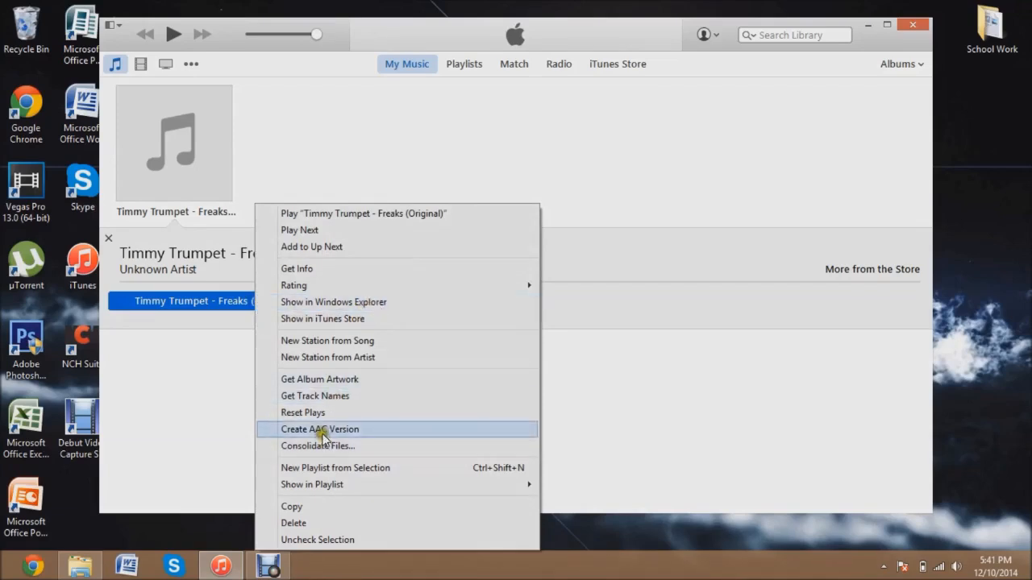
{"action": "left_click", "coordinate": [319, 429]}
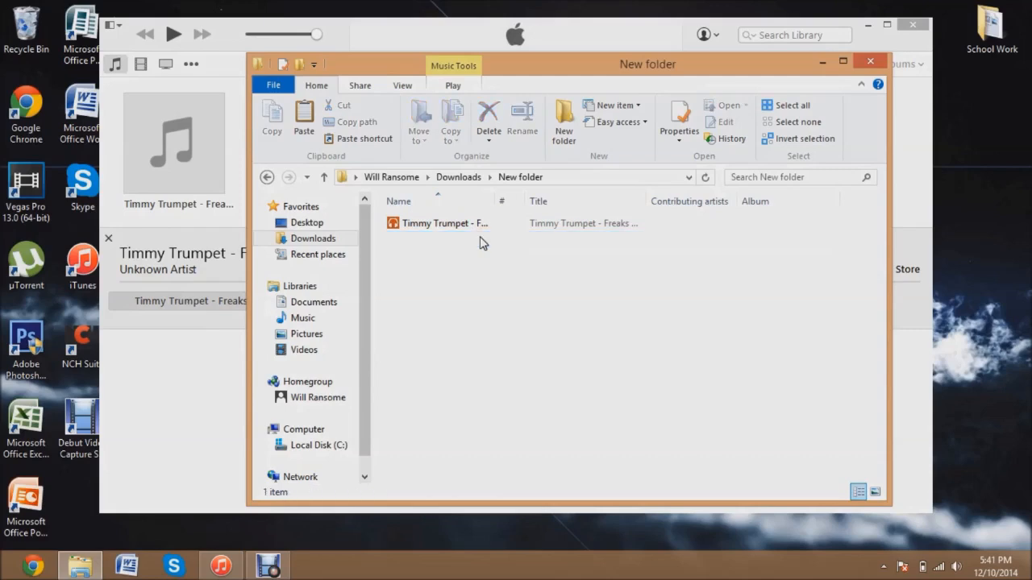
{"action": "left_click", "coordinate": [445, 223]}
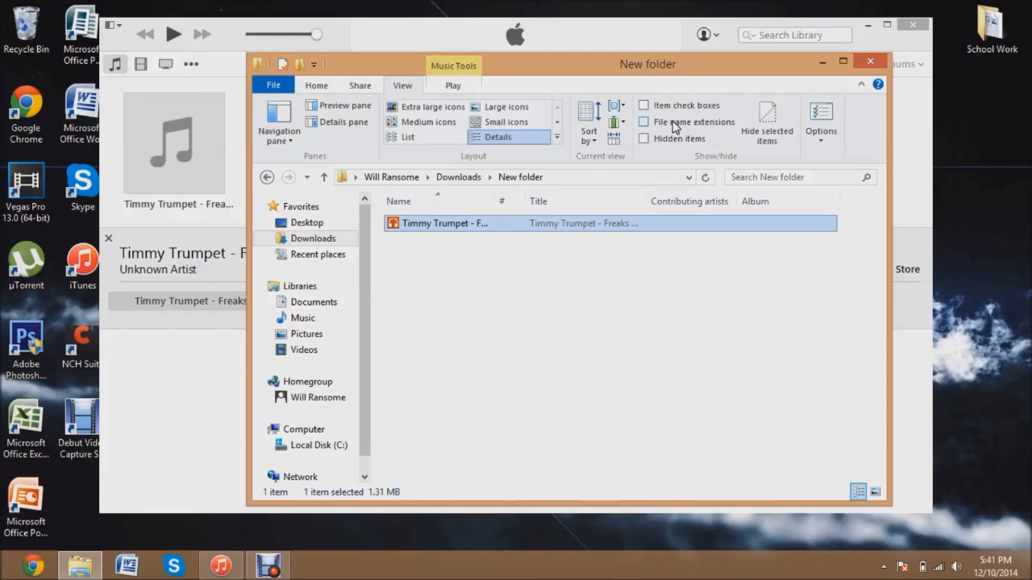
Step: Turn on file name extensions for the Downloads folder view
{"action": "left_click", "coordinate": [360, 84]}
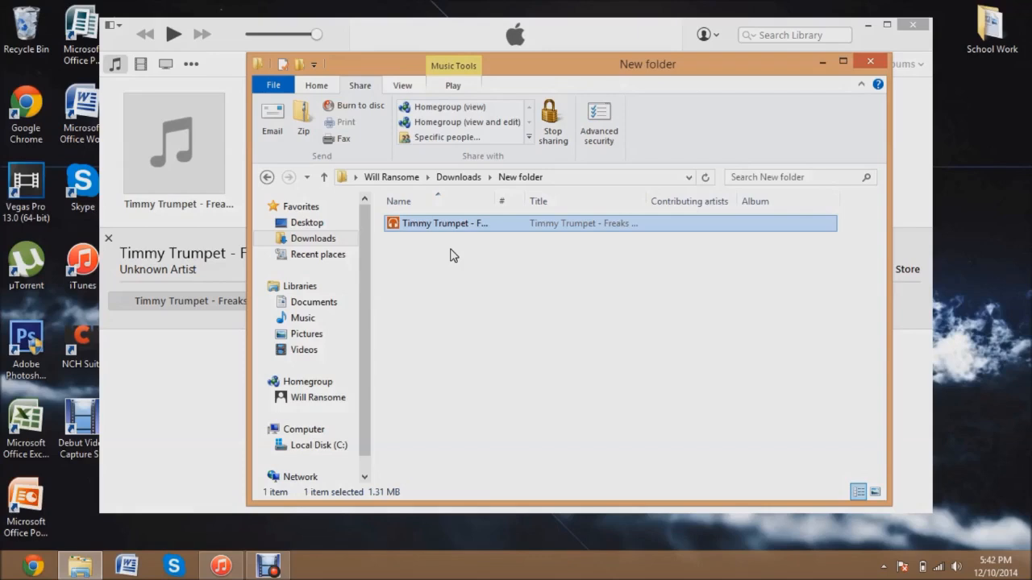
Step: Rename the converted file to an .m4r ringtone, accepting the extension change
{"action": "right_click", "coordinate": [445, 223]}
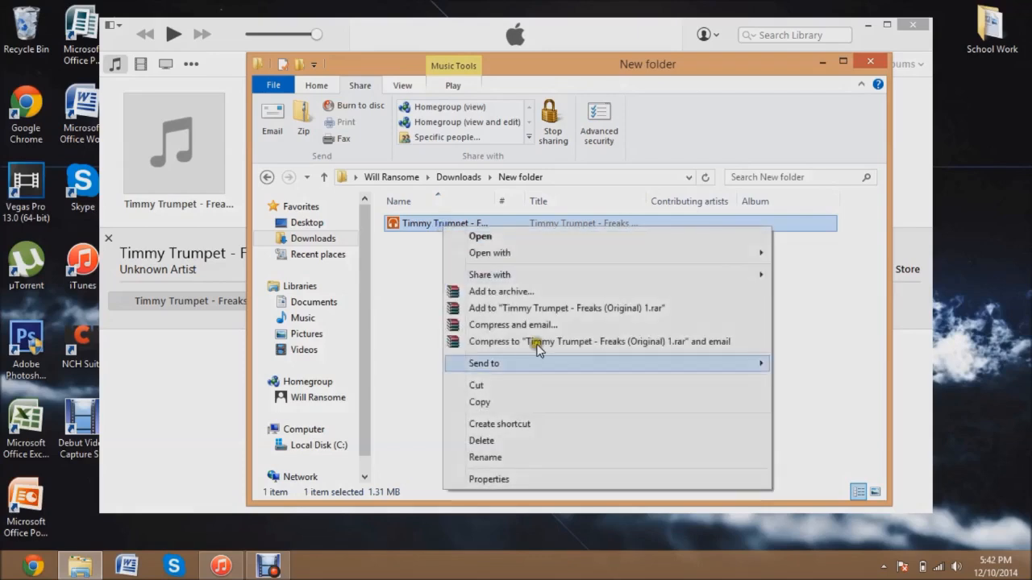
{"action": "left_click", "coordinate": [483, 458]}
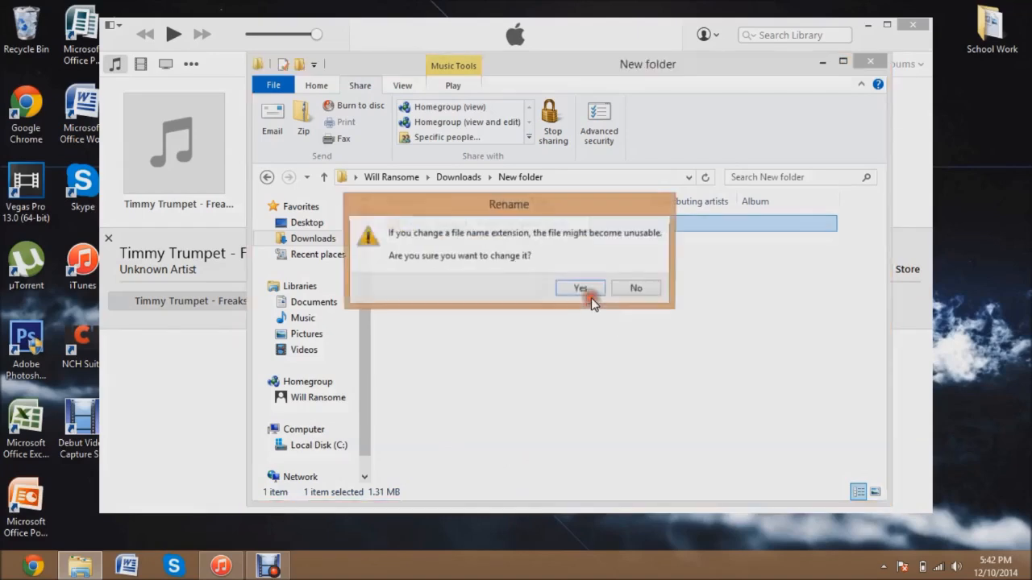
{"action": "left_click", "coordinate": [581, 287]}
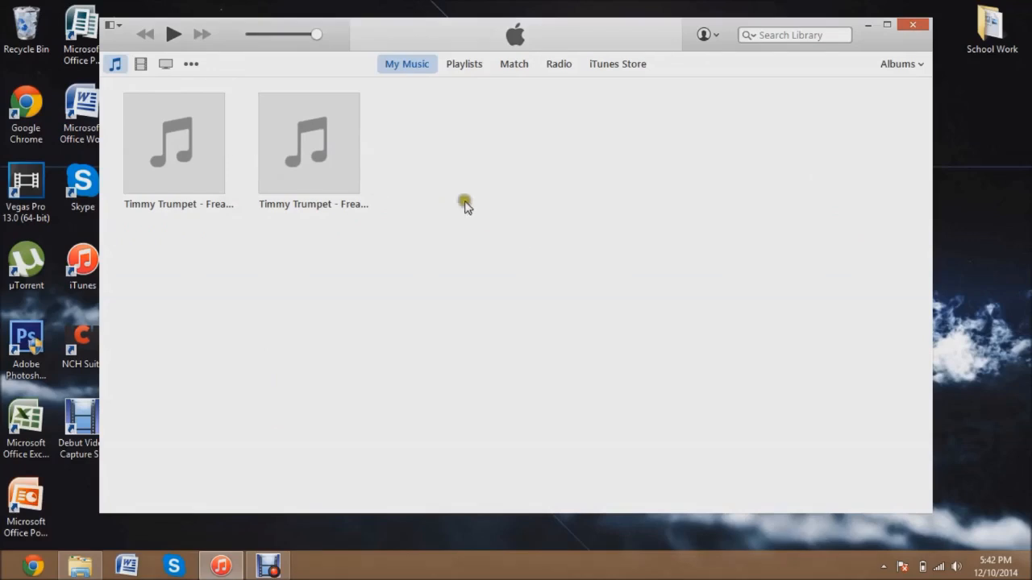
Step: Check the new 0:40 Freaks track and list the other media libraries, including Tones
{"action": "left_click", "coordinate": [309, 142]}
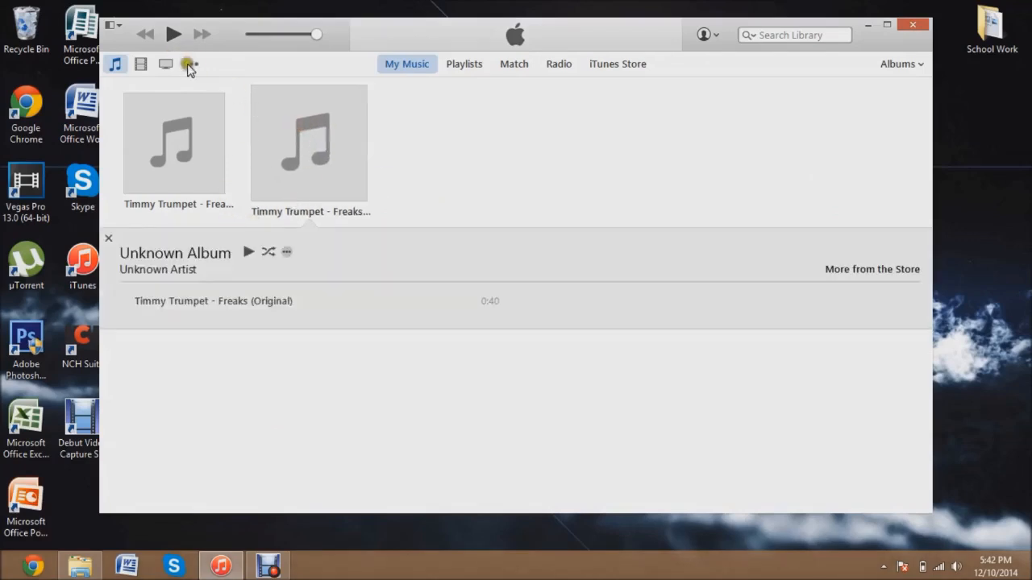
{"action": "left_click", "coordinate": [190, 65]}
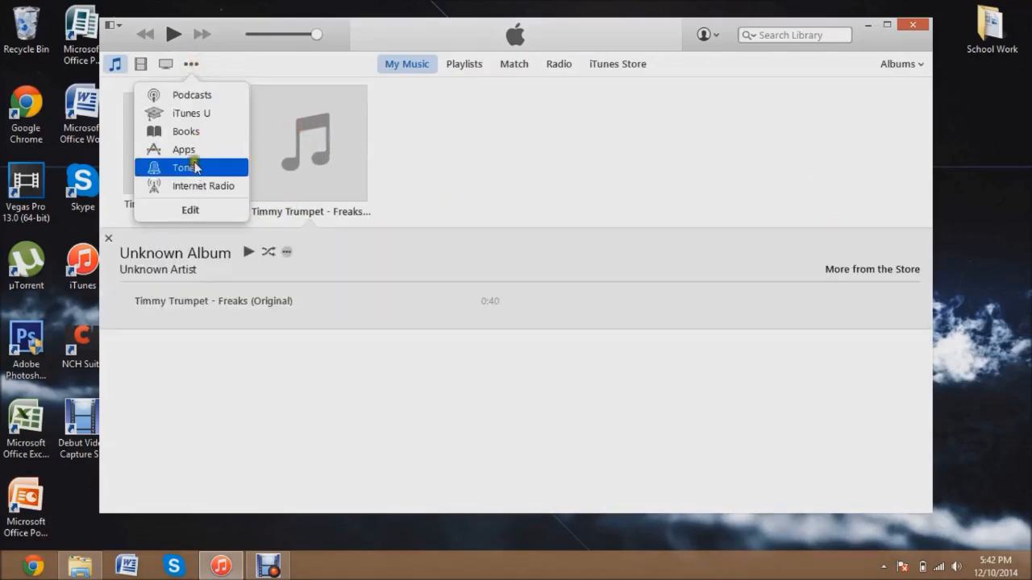
{"action": "mouse_move", "coordinate": [203, 187]}
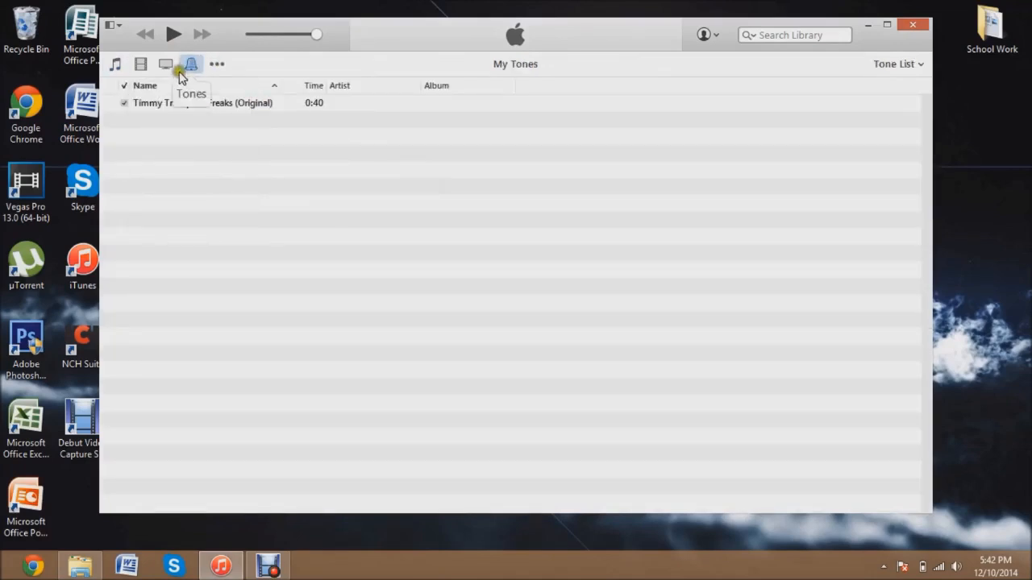
{"action": "mouse_move", "coordinate": [360, 214]}
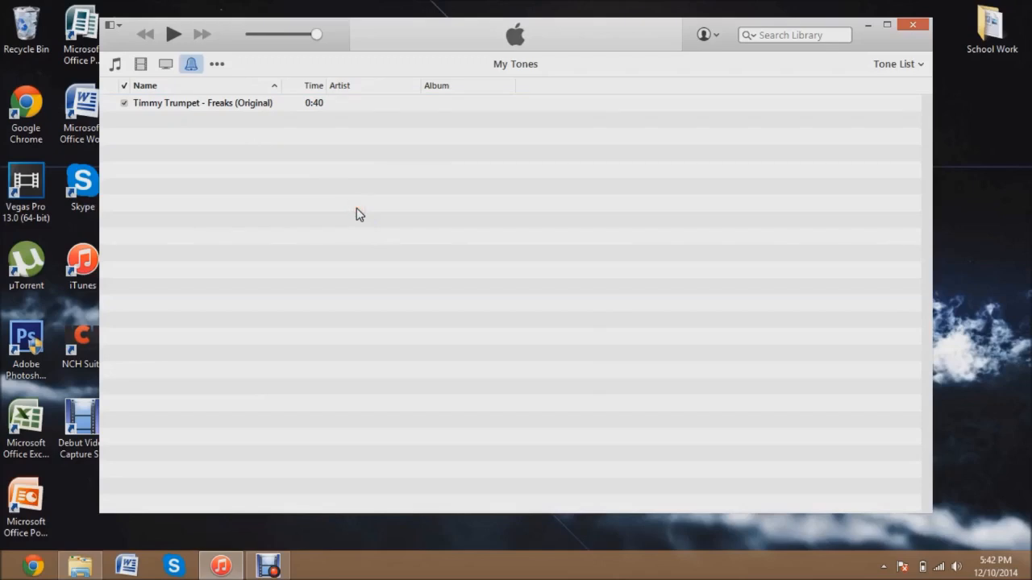